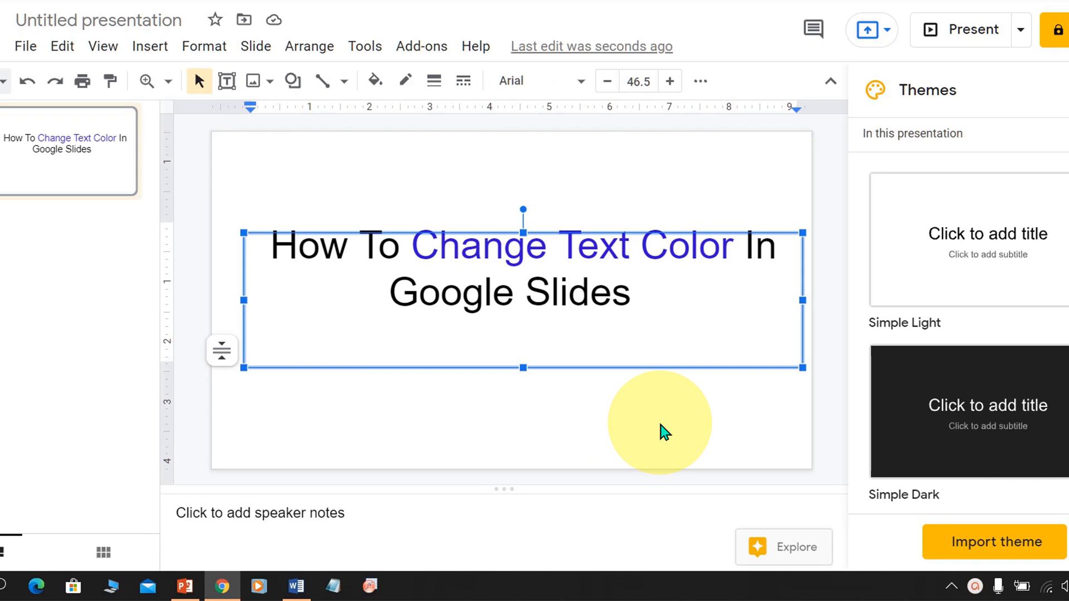
Step: Select the whole two-line title text for recolouring
left_click(575, 308)
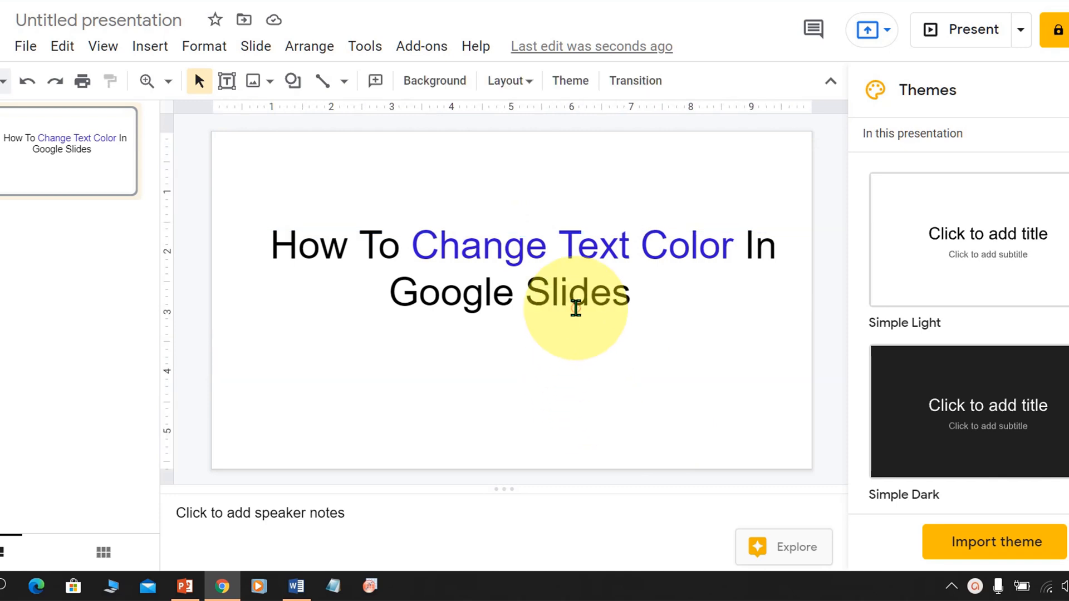
double_click(580, 292)
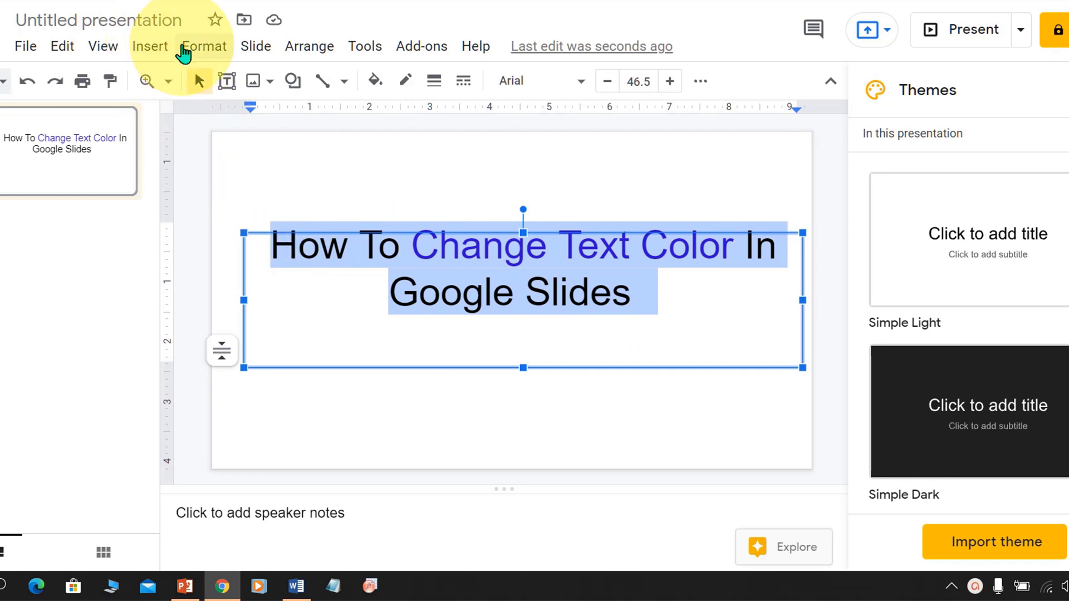
Step: Recolour the entire title blue via Format > Text > Color
left_click(204, 47)
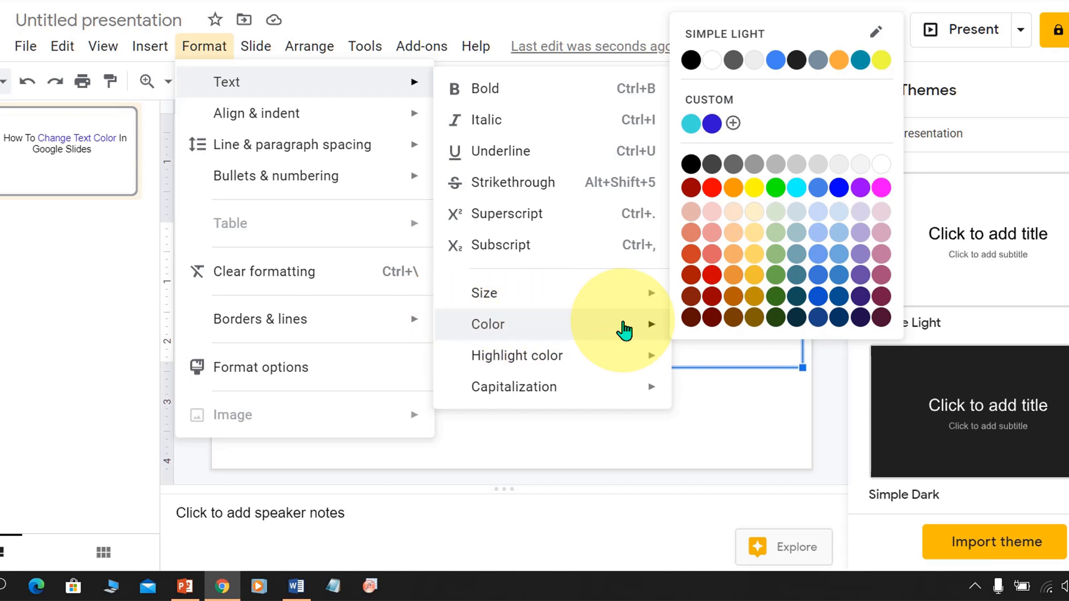
mouse_move(754, 305)
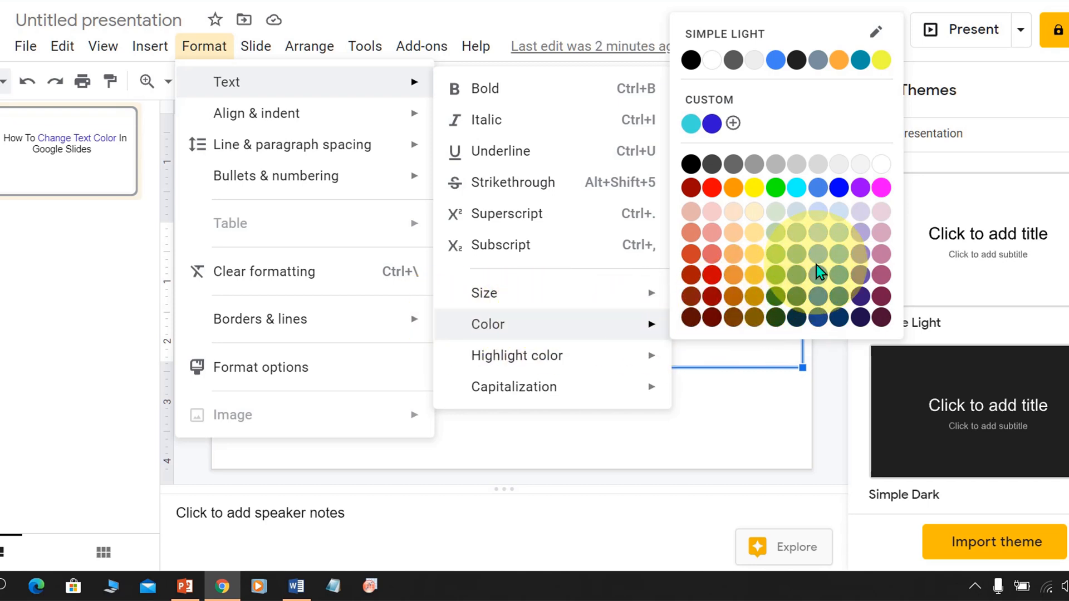
mouse_move(842, 193)
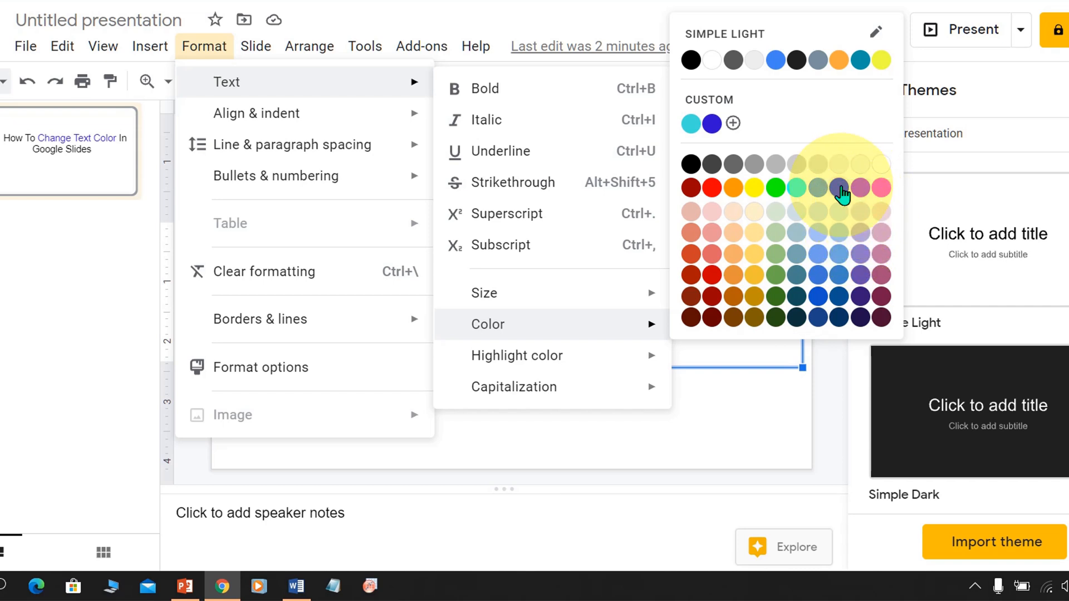
mouse_move(842, 193)
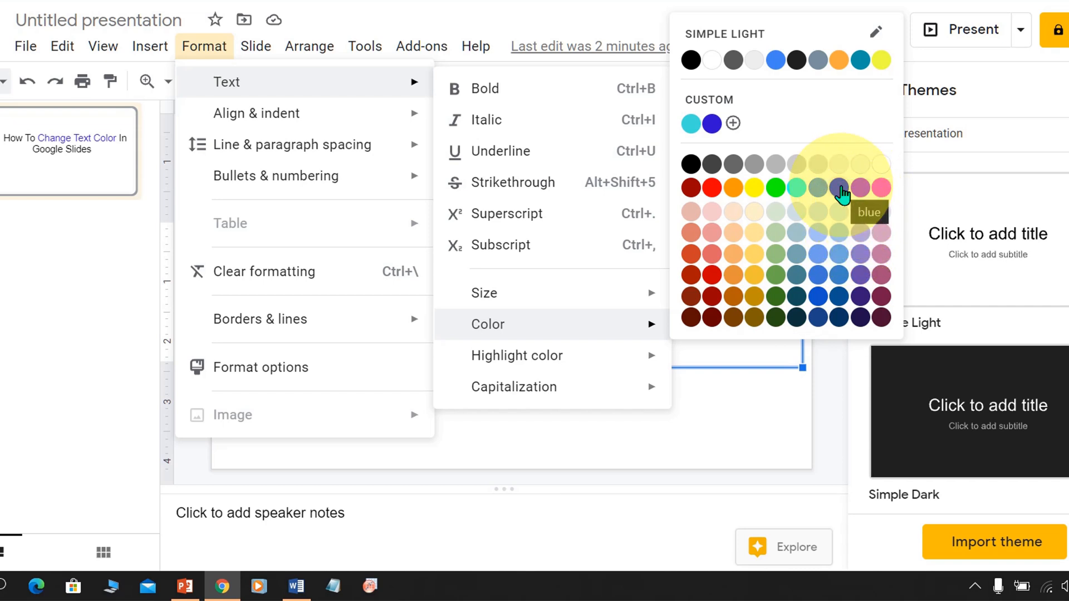
left_click(838, 189)
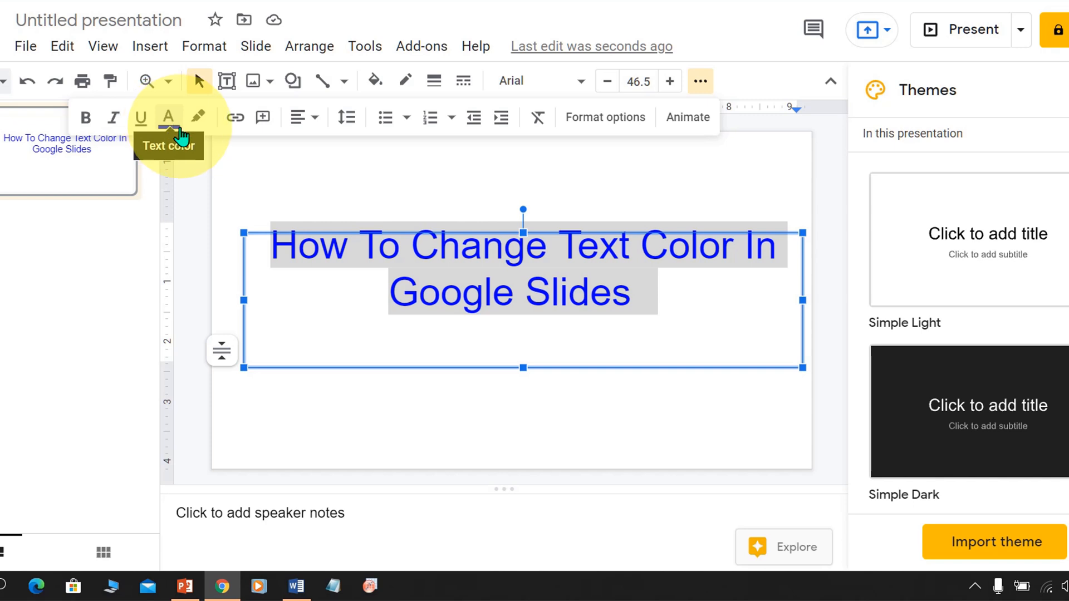
Step: Bring up the toolbar Text color palette for the blue title
left_click(168, 117)
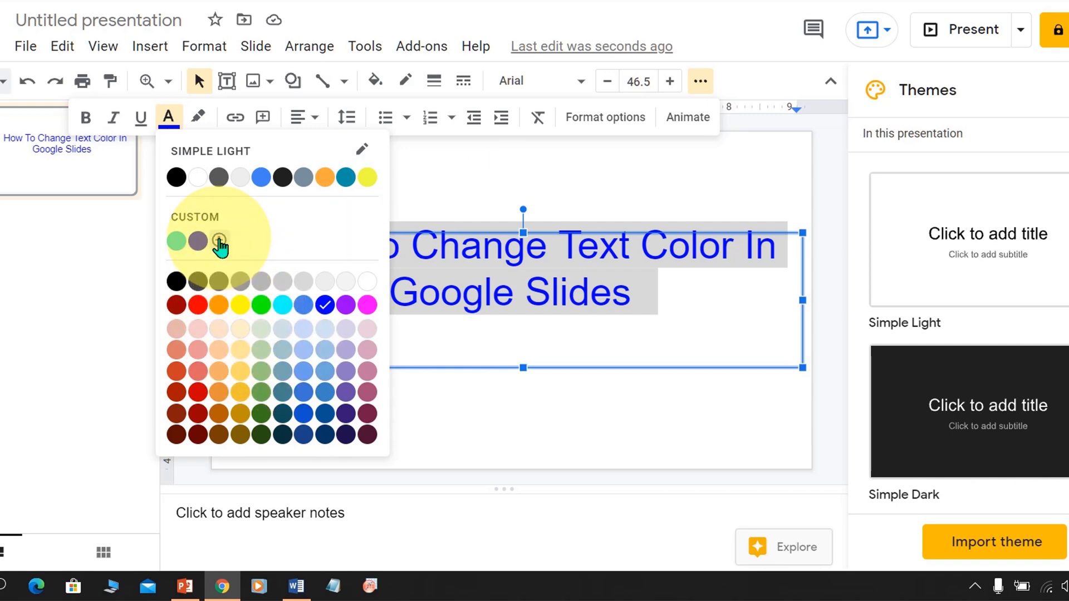
Step: Apply a custom pink-magenta shade #ca199c to the whole title
left_click(220, 241)
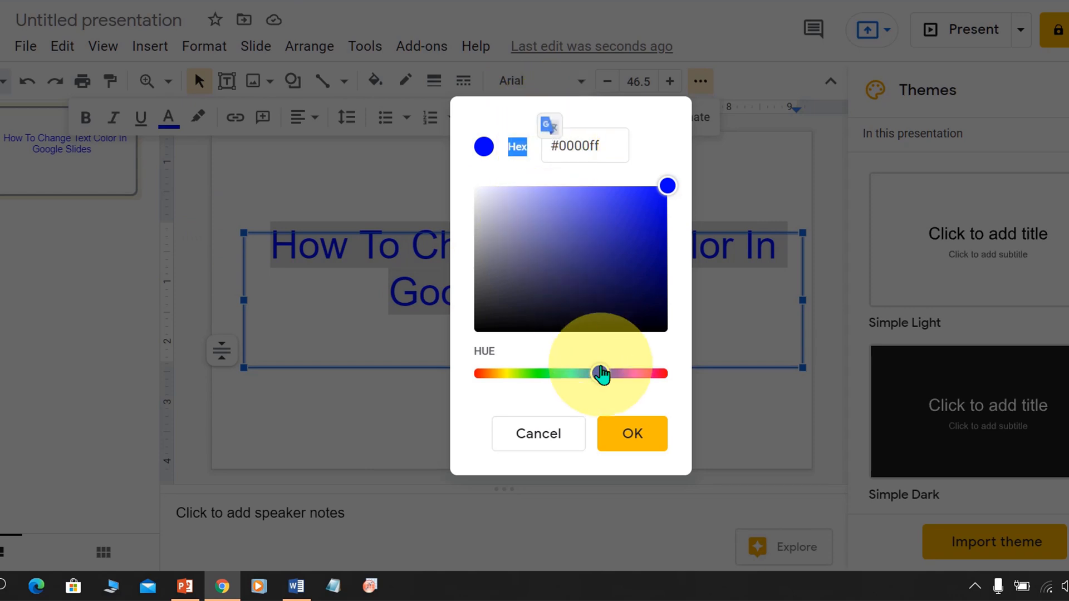
left_click_drag(600, 374, 637, 374)
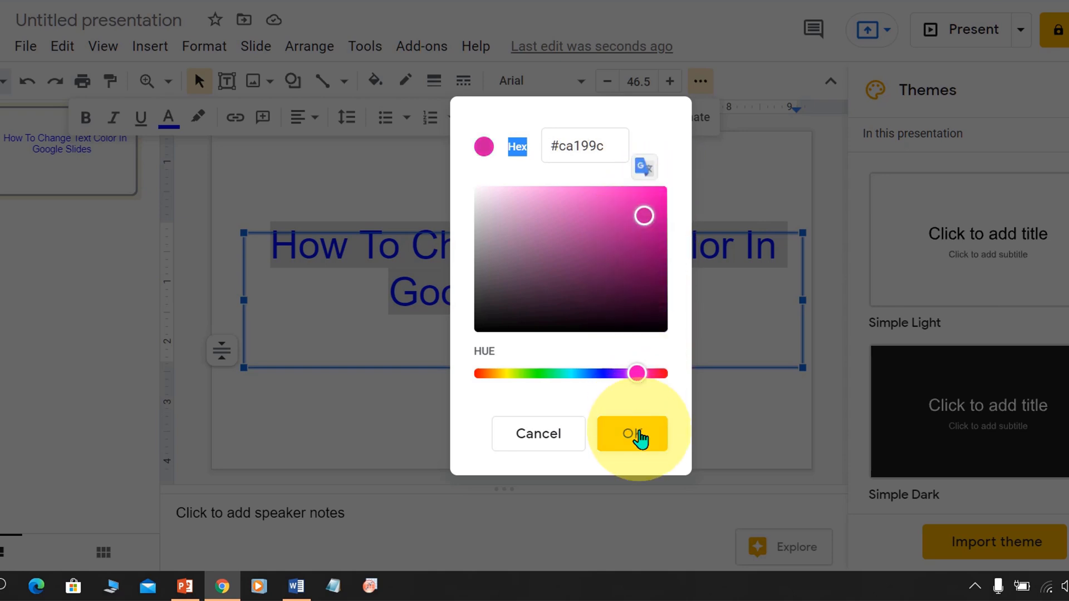
left_click(630, 433)
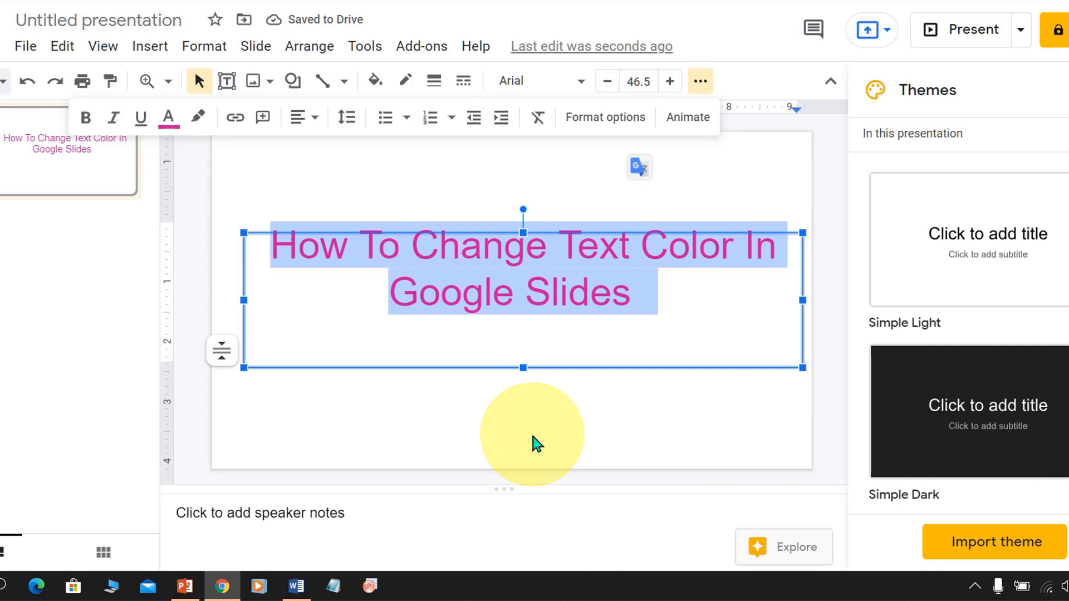
left_click(539, 424)
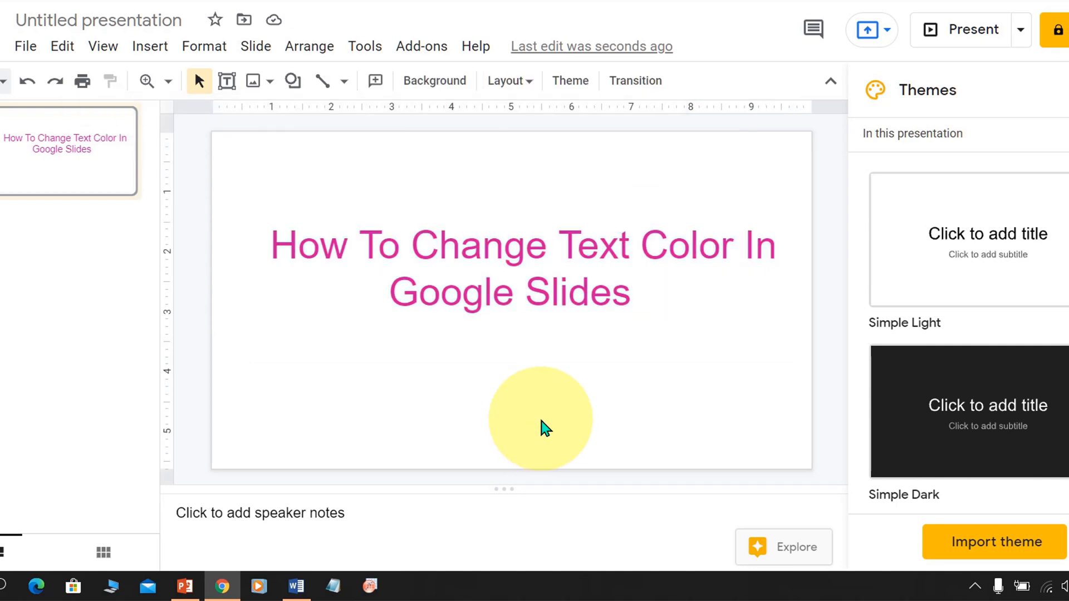